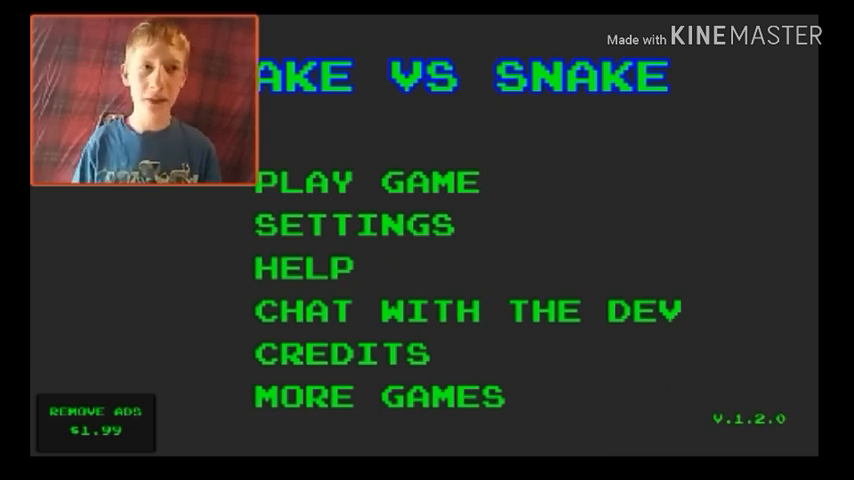
# Step: Choose Play Game and then Single Player to reach the game-mode list
pyautogui.click(368, 182)
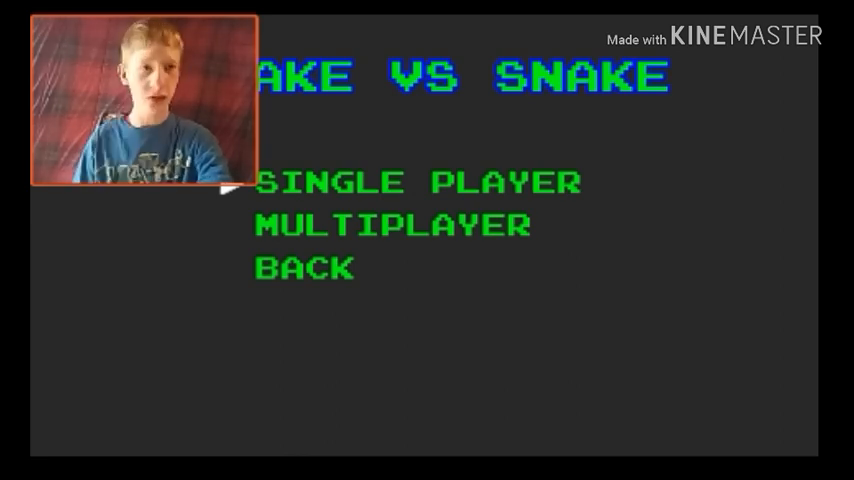
pyautogui.click(416, 180)
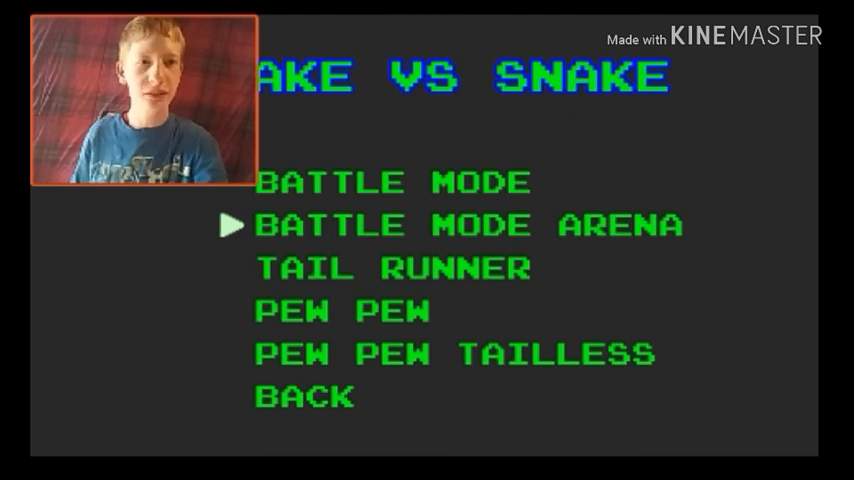
# Step: Start a single-player game mode, play the run, and return to the main menu
pyautogui.click(470, 224)
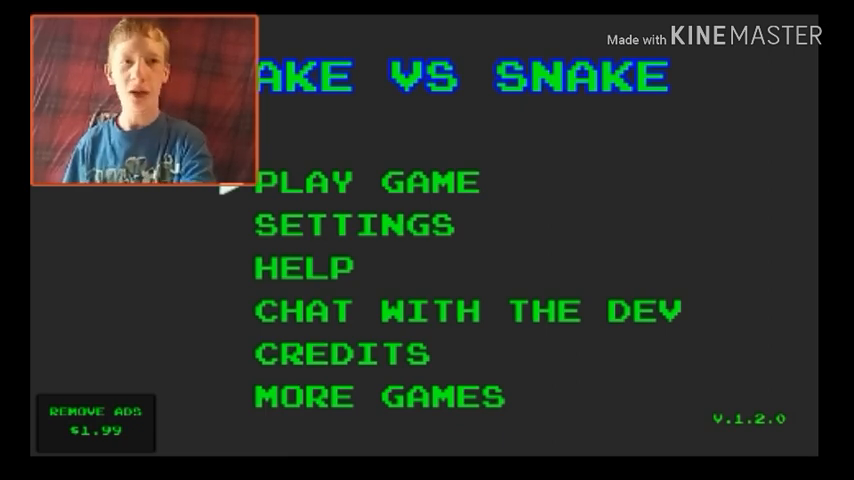
# Step: Start a round of Pew Pew from the Play Game menu
pyautogui.click(368, 182)
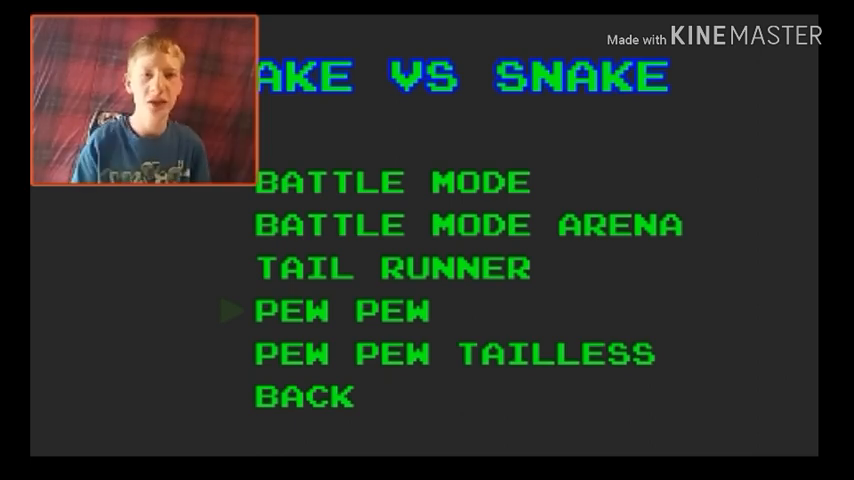
pyautogui.click(330, 312)
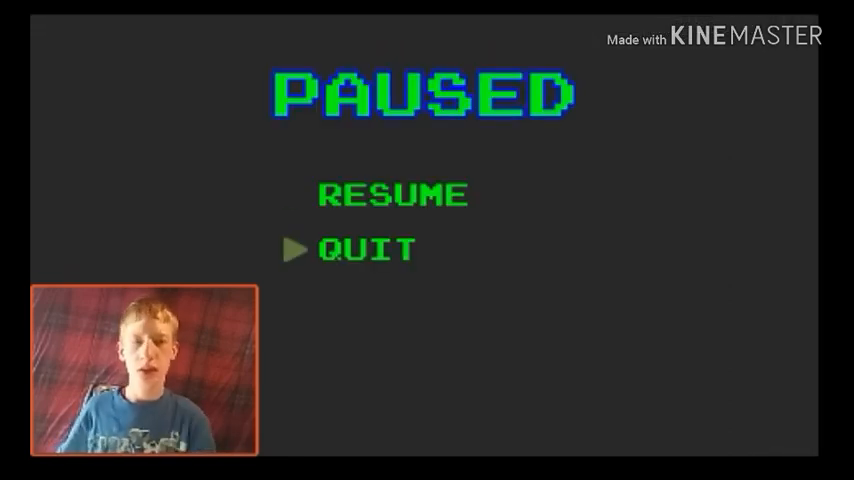
# Step: Quit the paused Pew Pew round and choose Play Game again
pyautogui.click(364, 250)
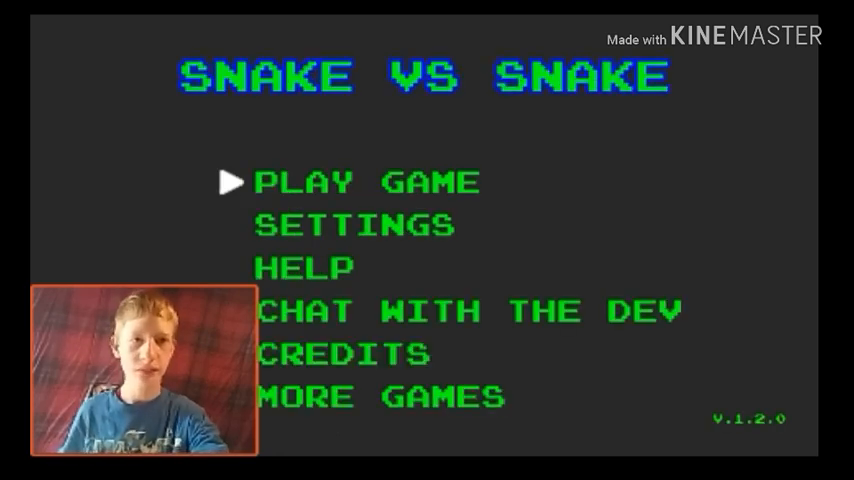
pyautogui.click(364, 182)
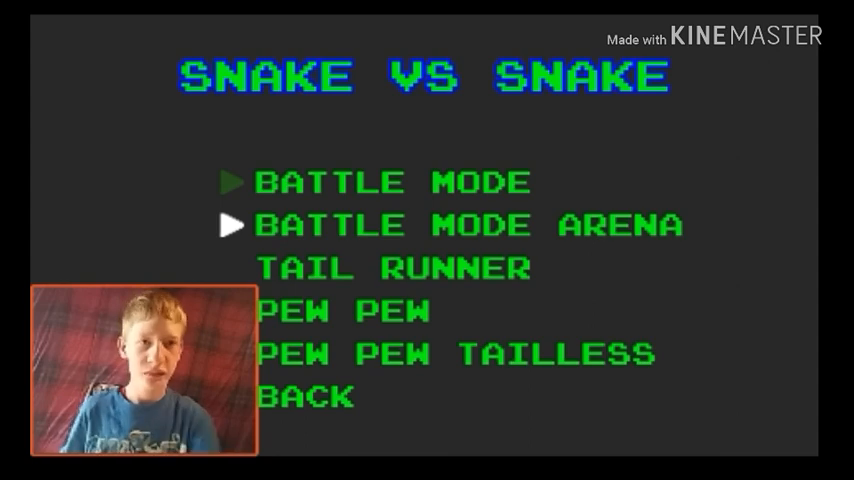
# Step: Start a Battle Mode Arena round and play until pausing
pyautogui.click(456, 224)
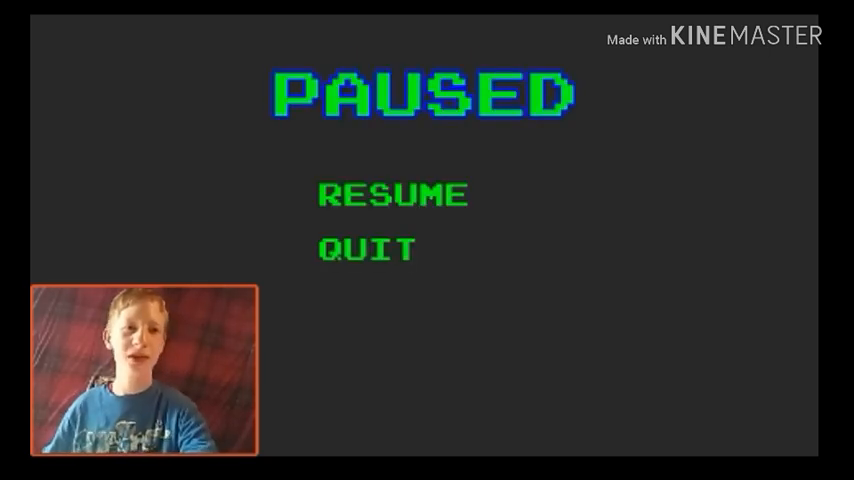
# Step: Quit the paused run and choose Play Game to reopen the mode list
pyautogui.click(366, 250)
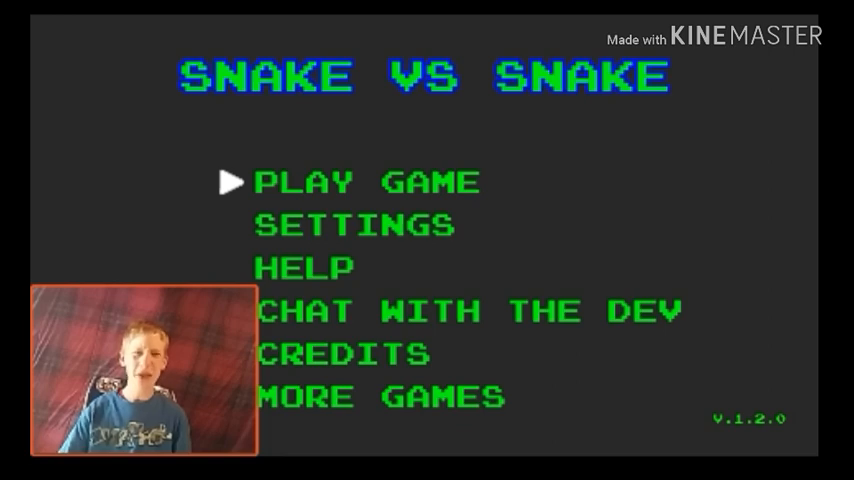
pyautogui.click(356, 182)
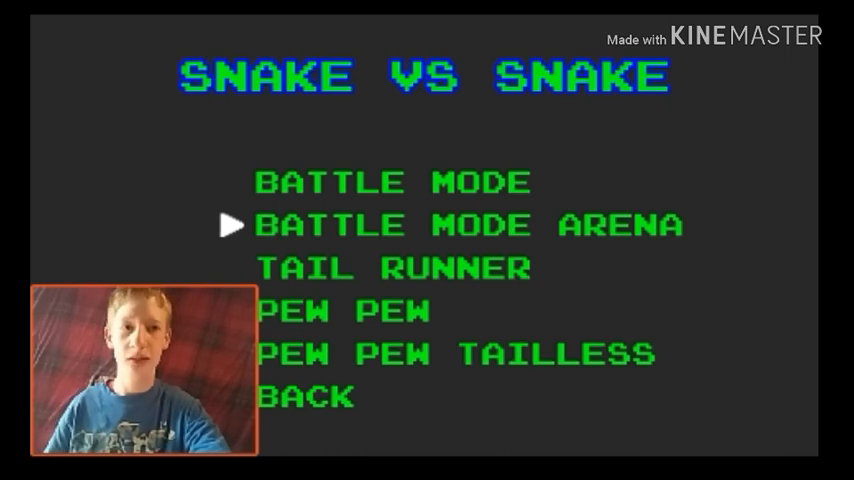
# Step: Move down to a different game mode, play it, and end at the main menu
pyautogui.press('Down')
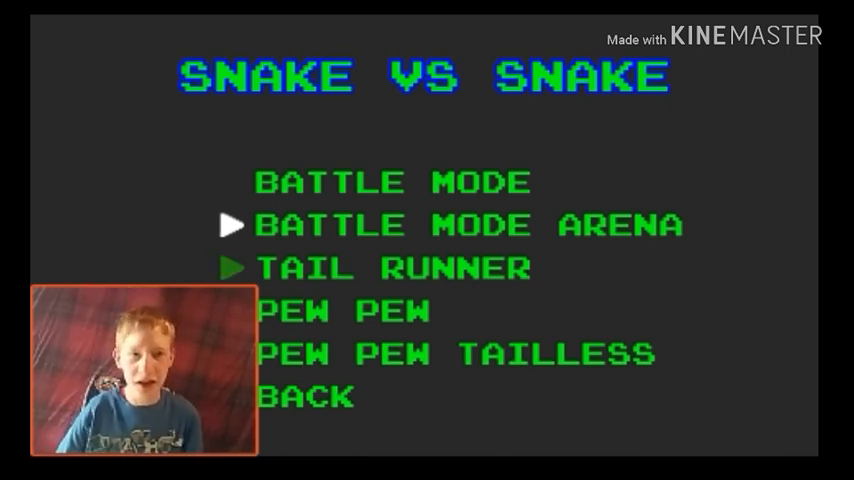
pyautogui.click(450, 224)
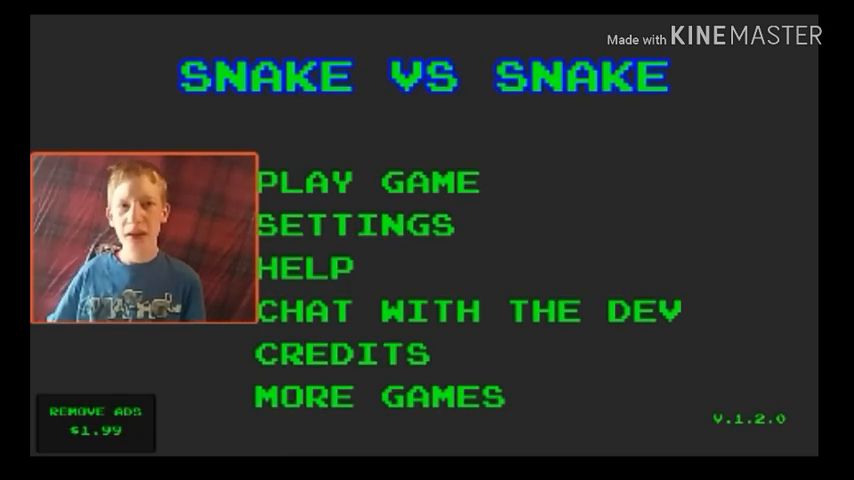
pyautogui.click(364, 182)
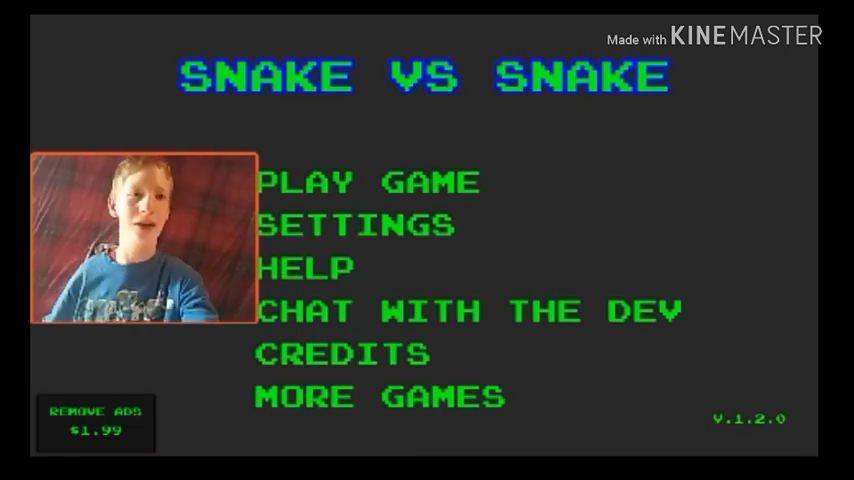
# Step: Leave the game over screen for the main menu's Endless and Levels submenu
pyautogui.click(360, 182)
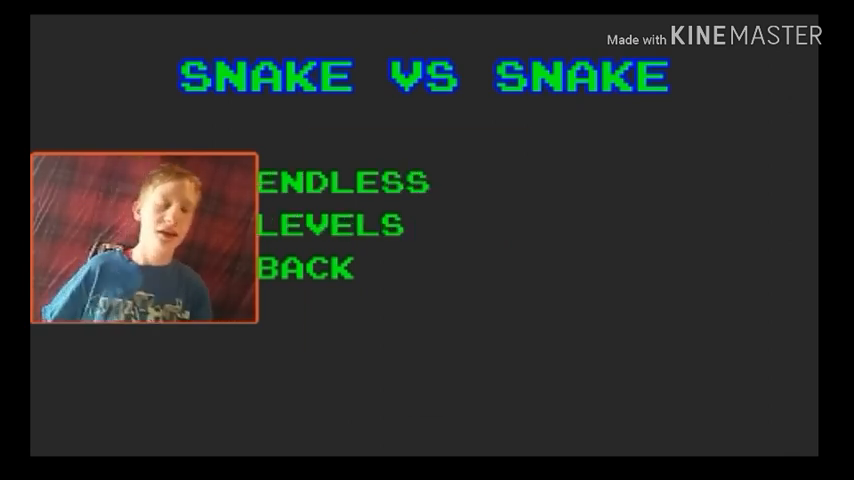
# Step: Play an Endless run until the snake dies and the endless leaderboard appears
pyautogui.click(344, 182)
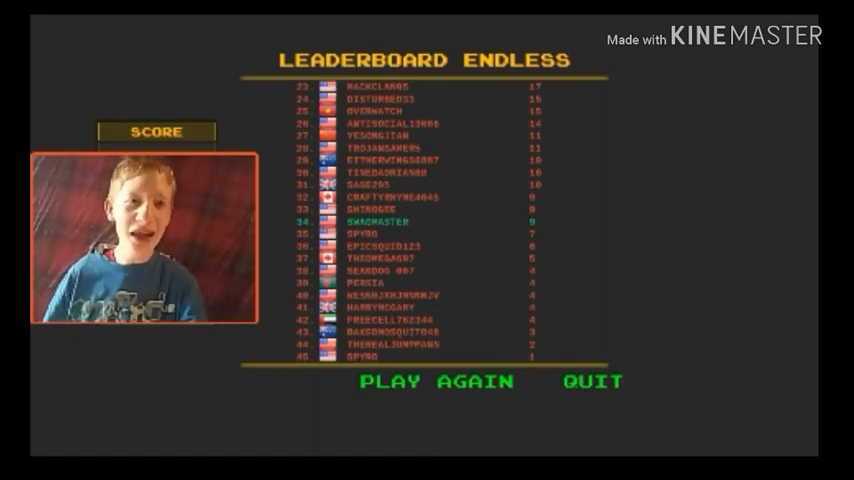
pyautogui.scroll(-3)
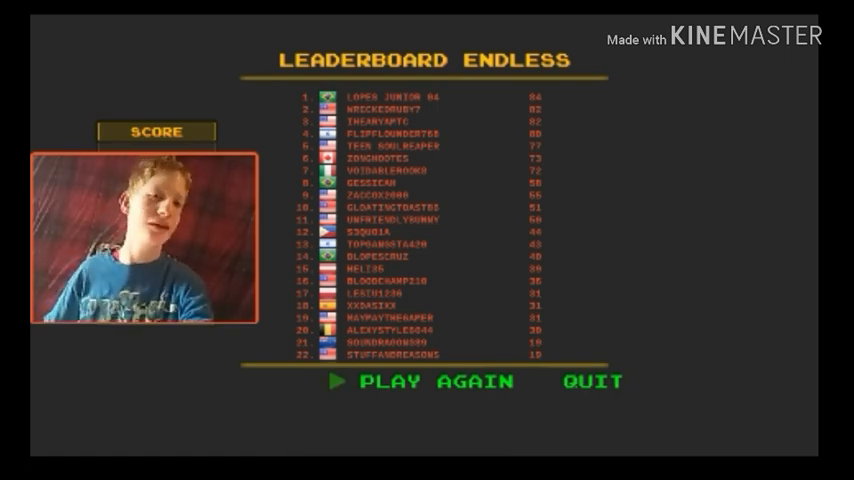
pyautogui.click(432, 380)
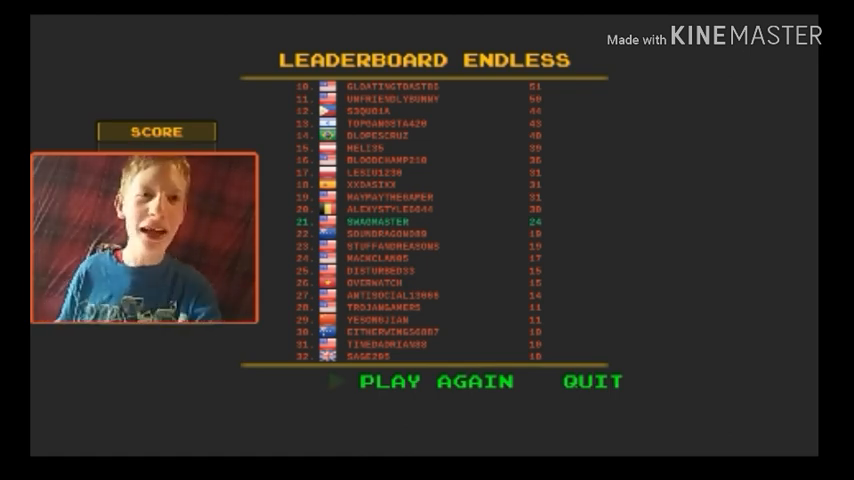
# Step: Choose Play Again on the Endless leaderboard to begin a fresh run
pyautogui.click(436, 380)
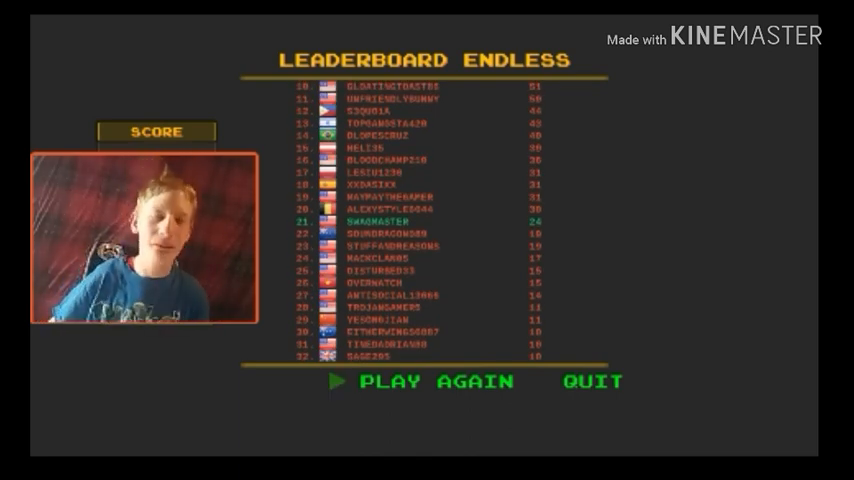
pyautogui.click(440, 380)
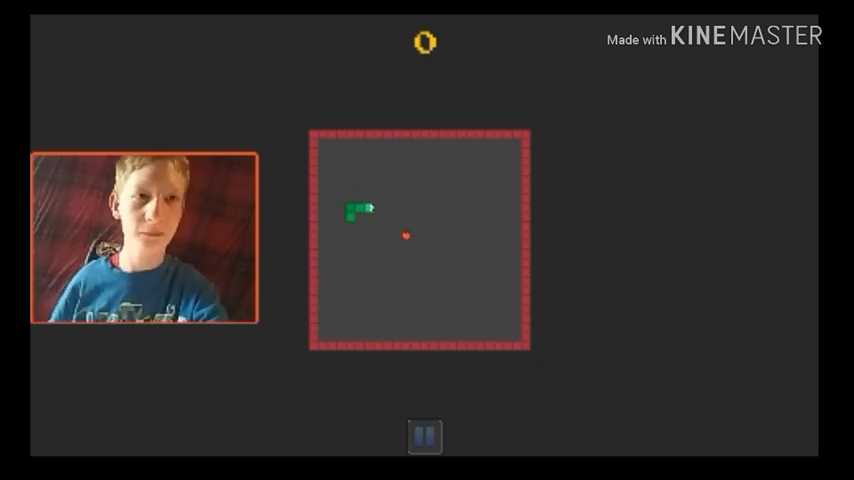